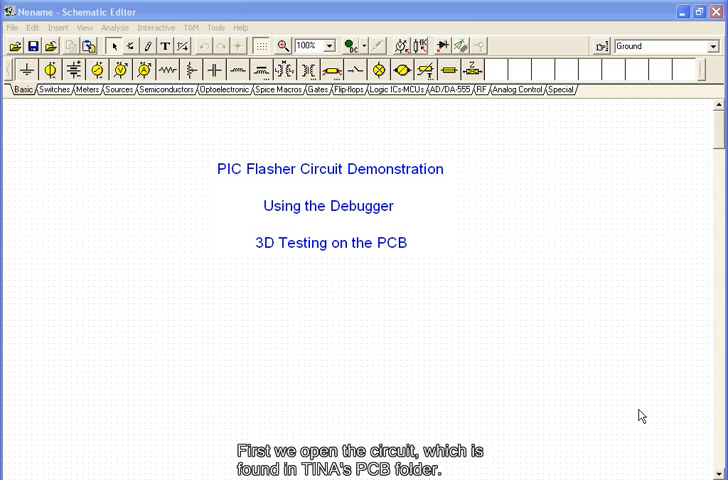
mouse_move(636, 415)
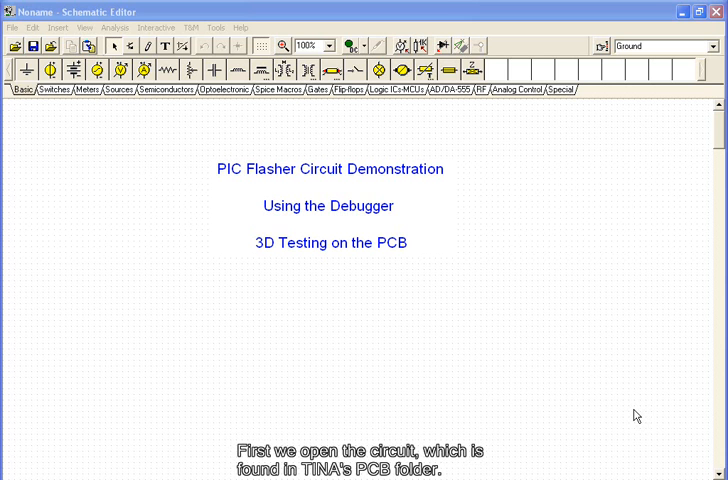
mouse_move(429, 300)
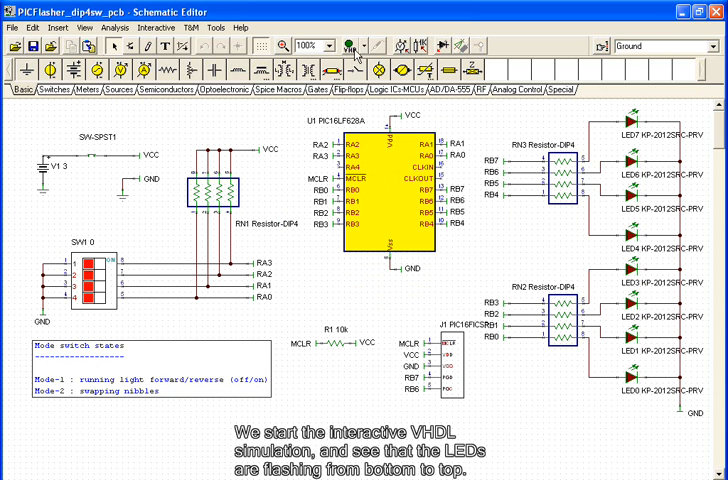
Start the interactive VHD simulation to watch the flasher LEDs
left_click(348, 46)
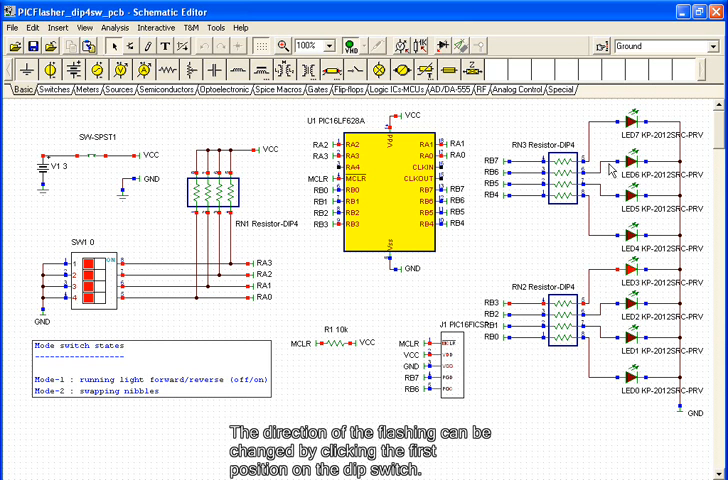
mouse_move(595, 220)
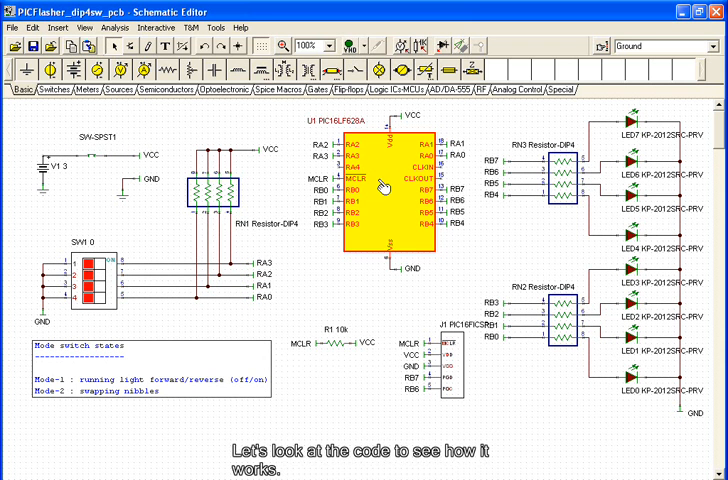
Open U1's properties and its MCU ASM file name setting
double_click(378, 190)
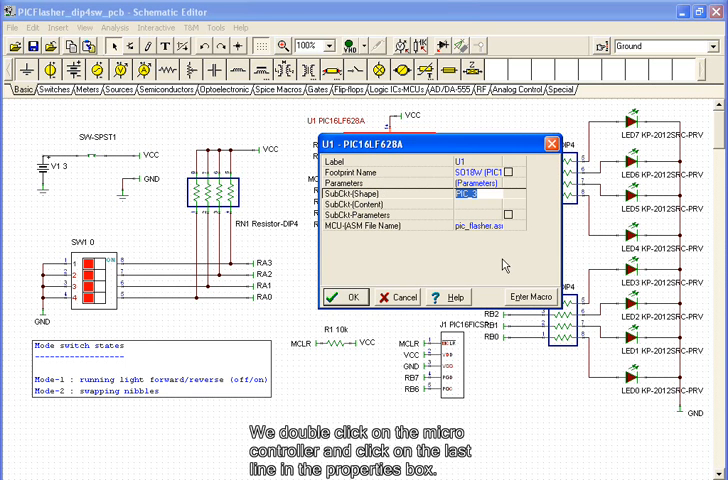
left_click(470, 233)
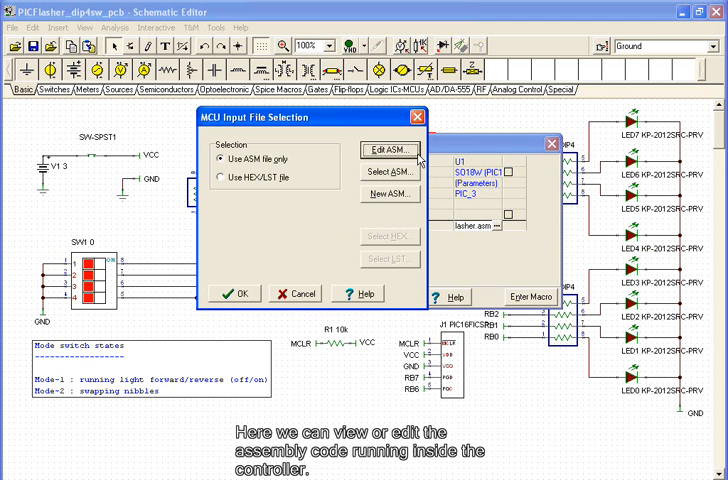
Open the flasher's assembly source in the MCU Source Code Editor and scroll through it
left_click(389, 150)
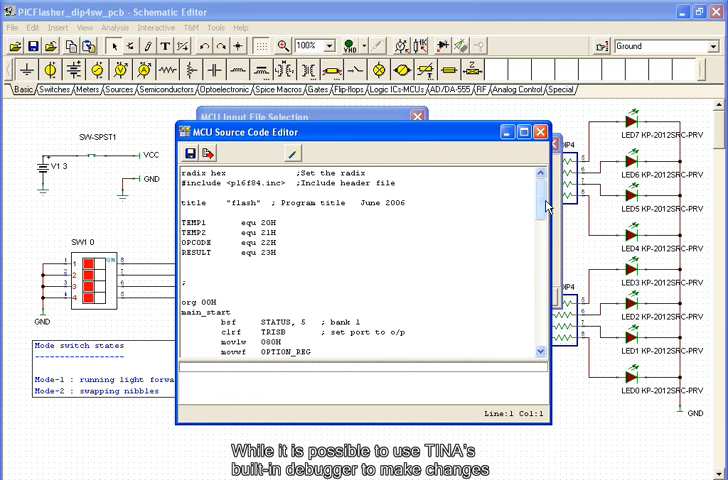
scroll("down", 3)
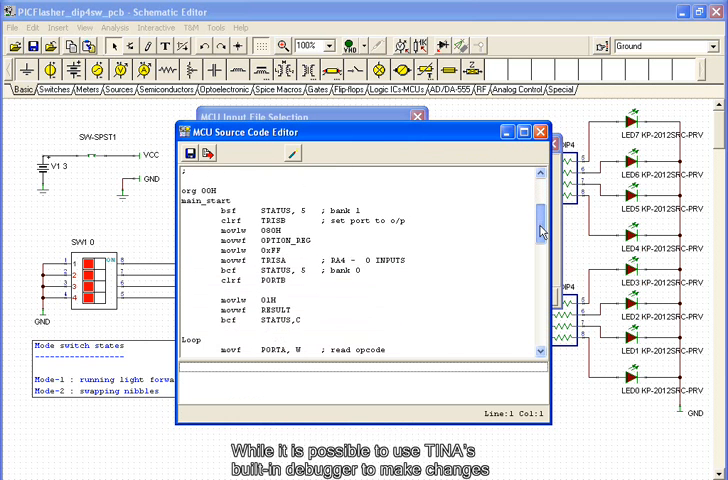
scroll("down", 3)
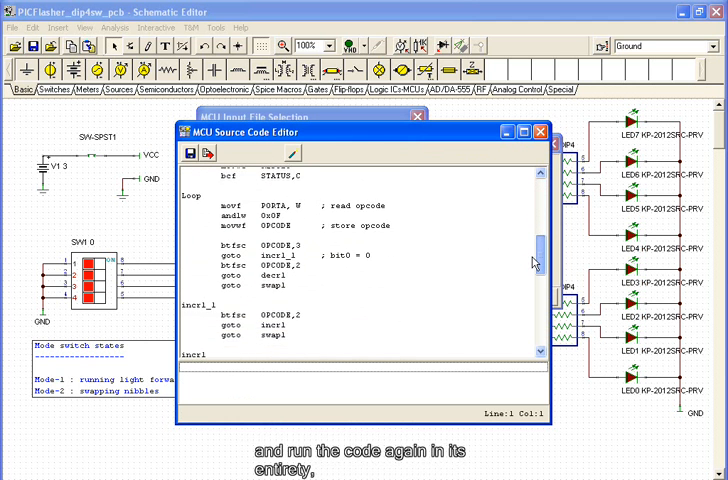
scroll("down", 3)
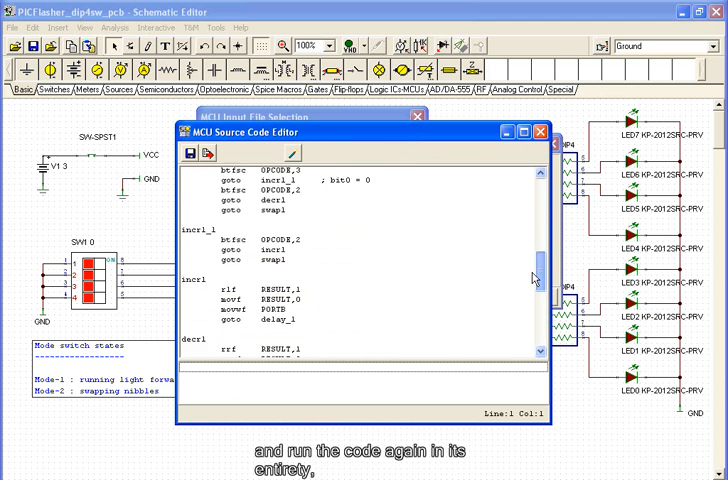
scroll("down", 3)
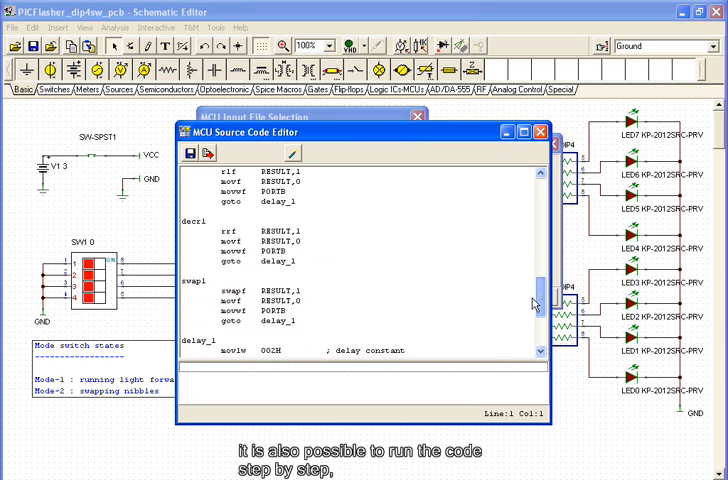
scroll("up", 3)
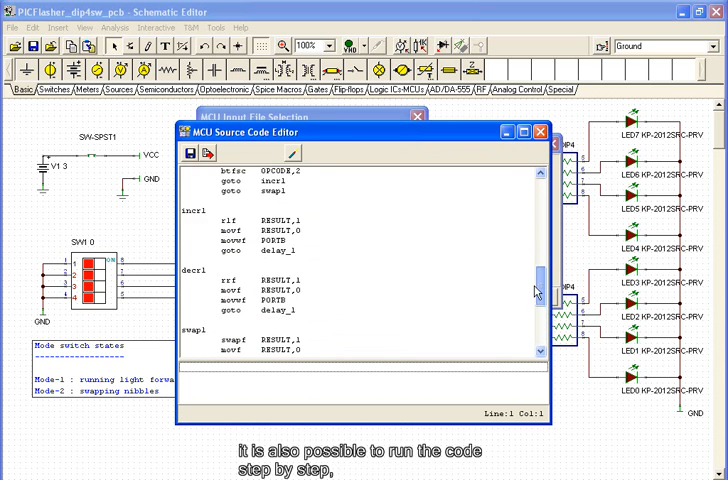
scroll("up", 3)
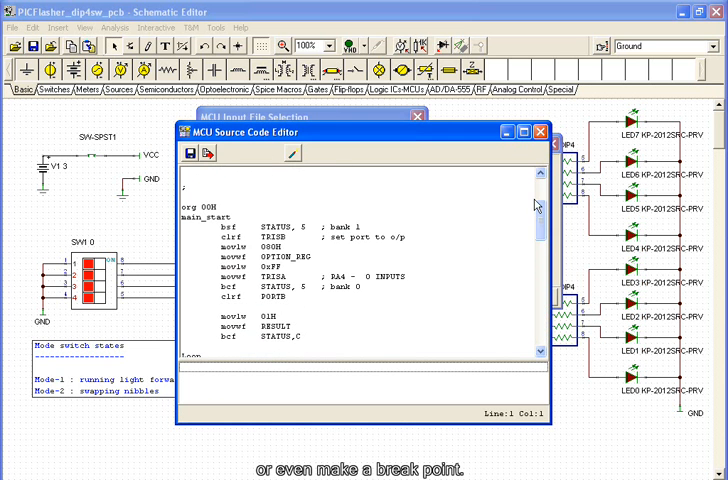
Close the source code editor, then cancel MCU Input File Selection and U1 properties
left_click(540, 131)
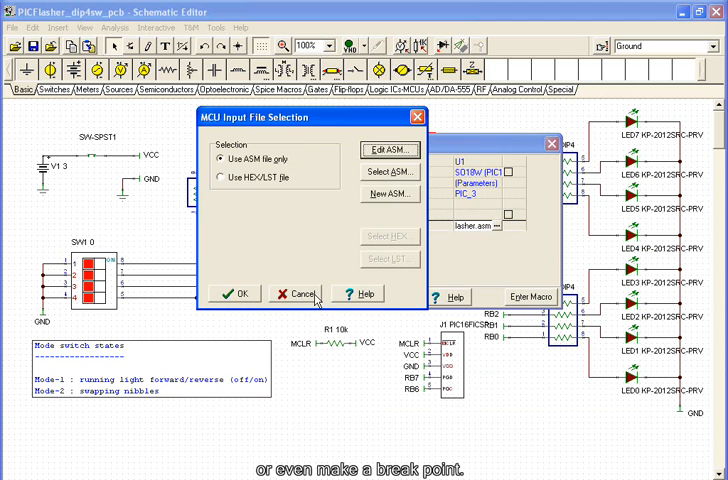
left_click(237, 293)
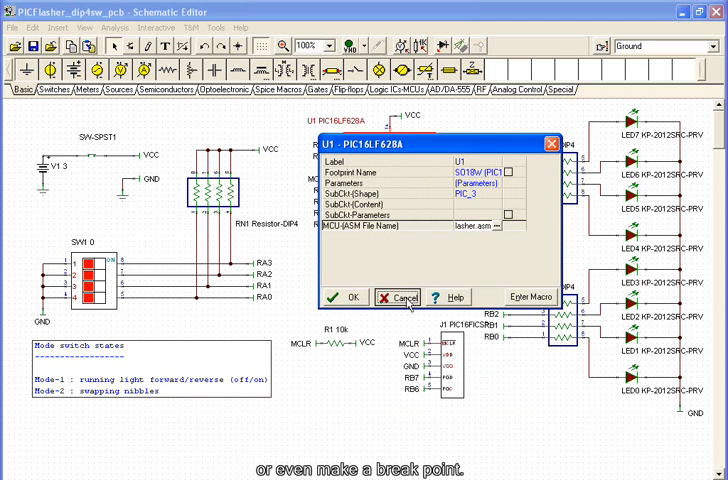
left_click(398, 297)
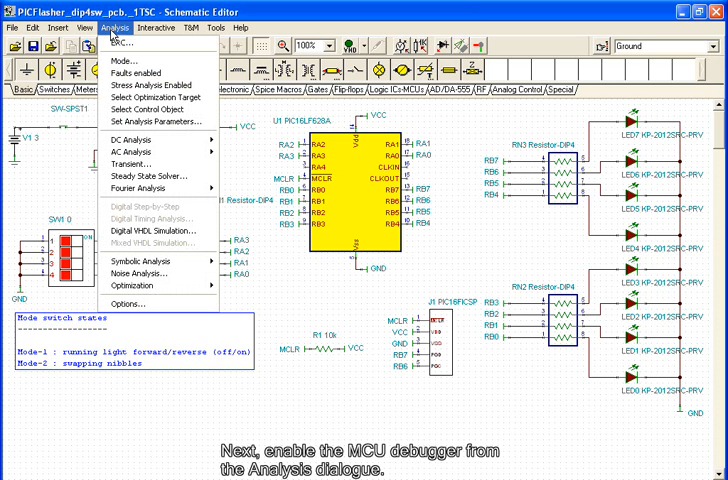
mouse_move(155, 217)
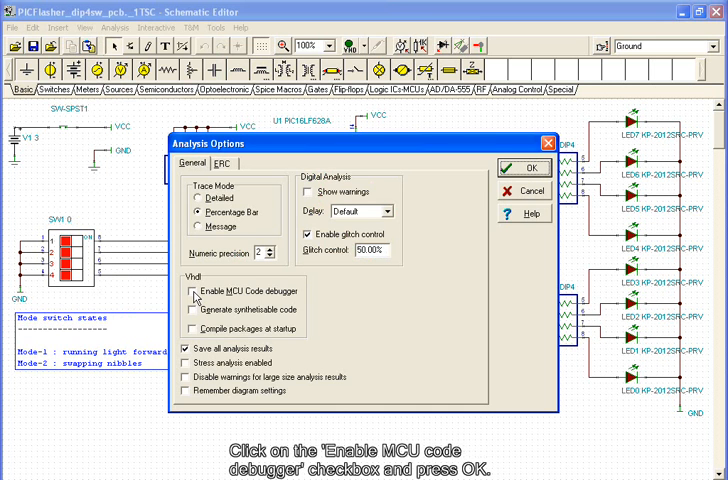
Tick Enable MCU Code debugger in Analysis Options and confirm with OK
left_click(193, 291)
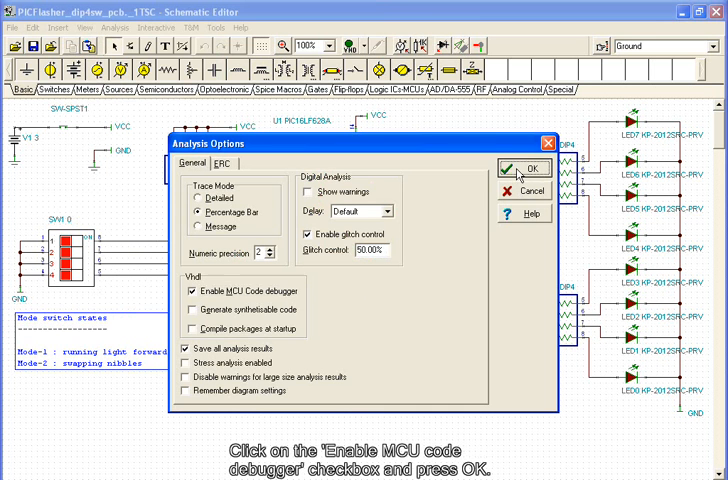
left_click(528, 168)
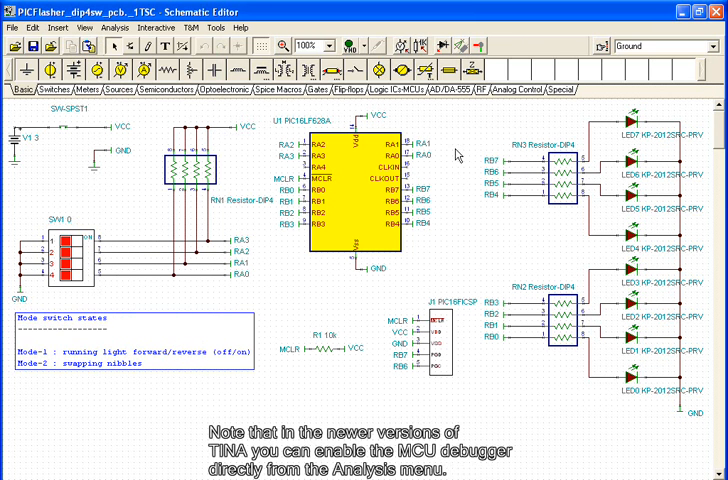
mouse_move(460, 150)
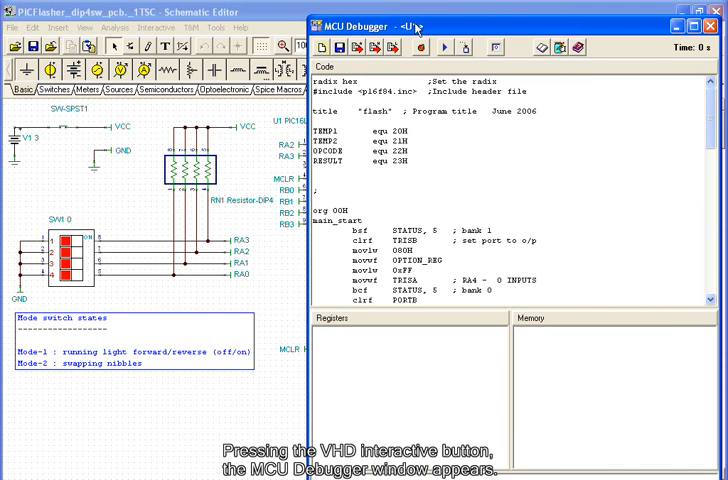
Drag the MCU Debugger window left so the LEDs remain visible
left_click_drag(420, 25, 300, 25)
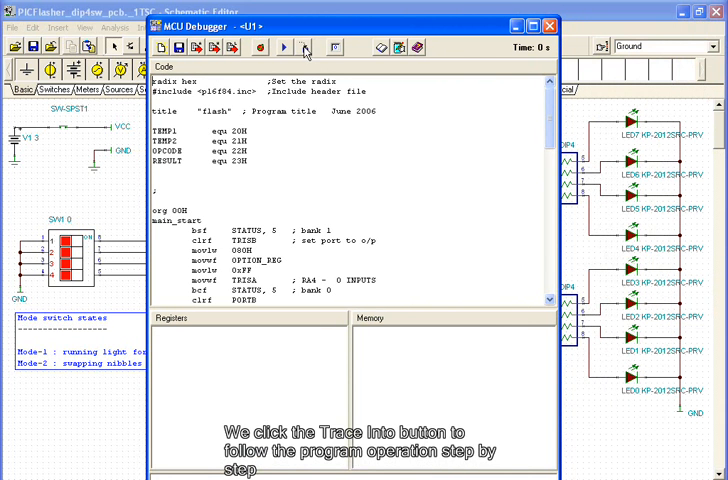
mouse_move(306, 47)
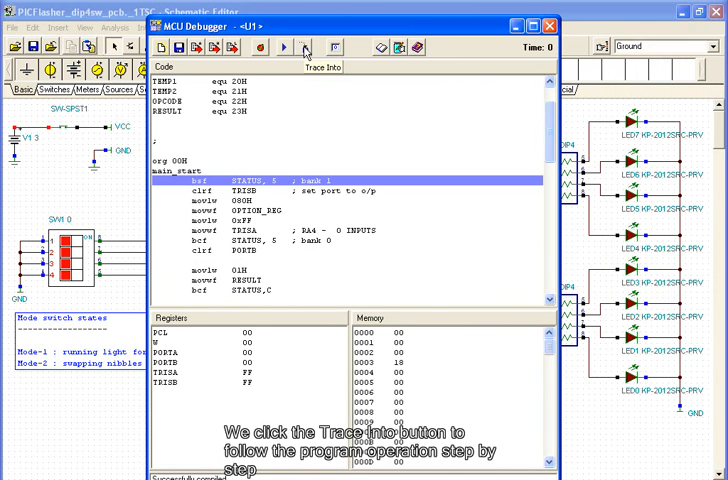
Trace Into the program instruction by instruction, reaching movlw 0xFF
left_click(306, 47)
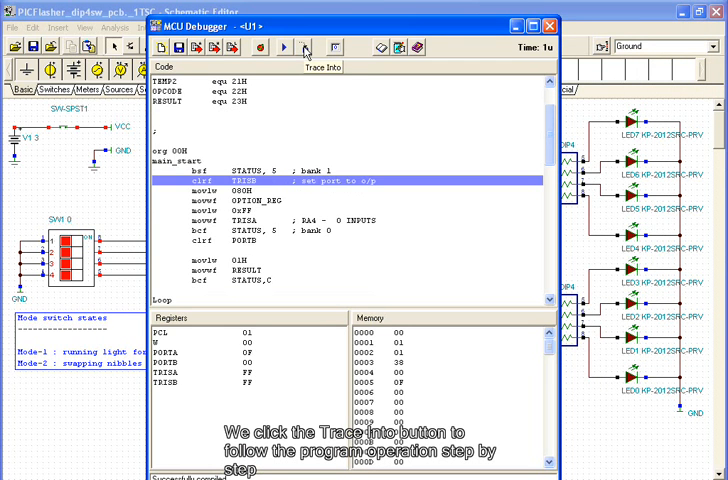
left_click(306, 47)
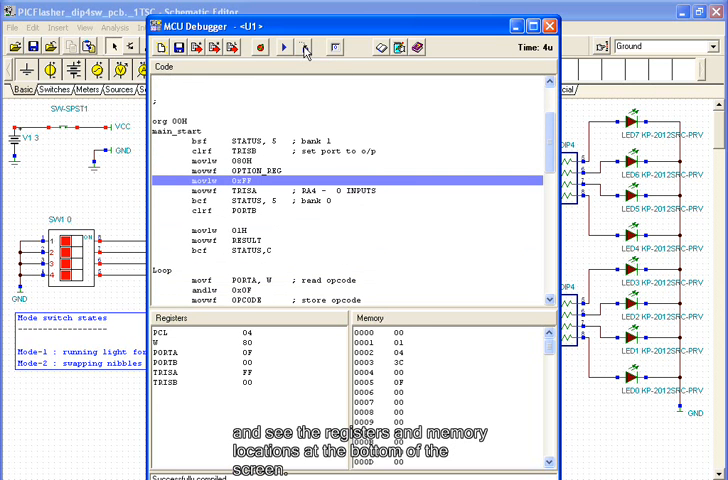
mouse_move(213, 337)
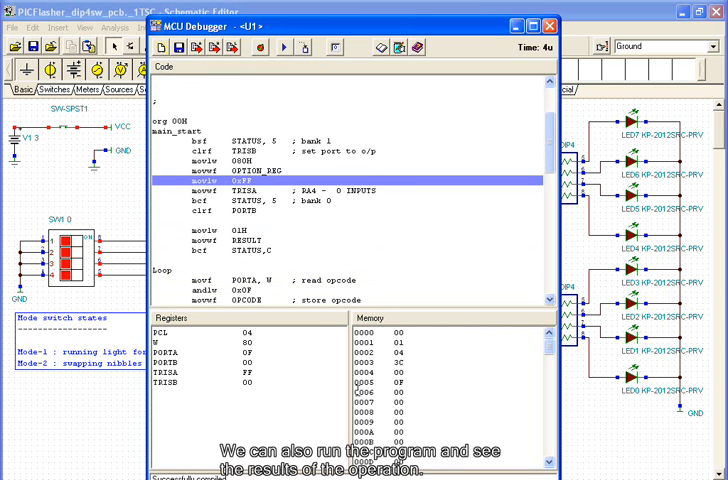
mouse_move(301, 269)
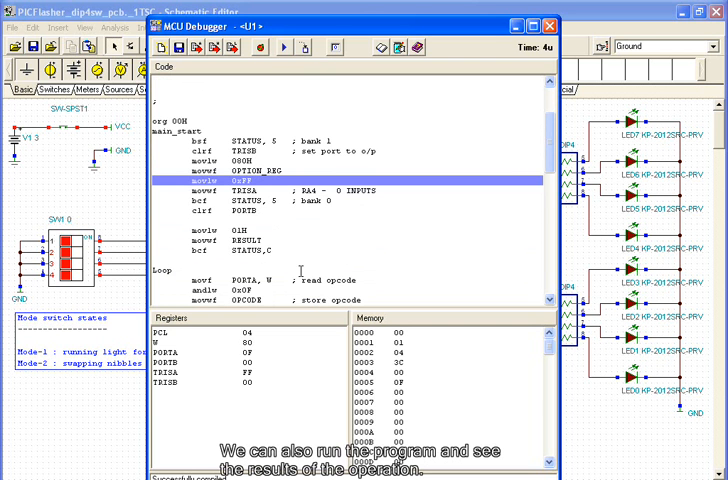
mouse_move(286, 56)
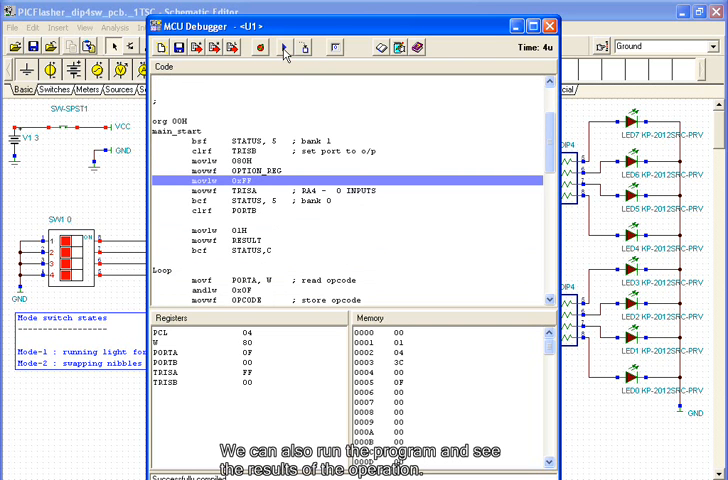
mouse_move(286, 47)
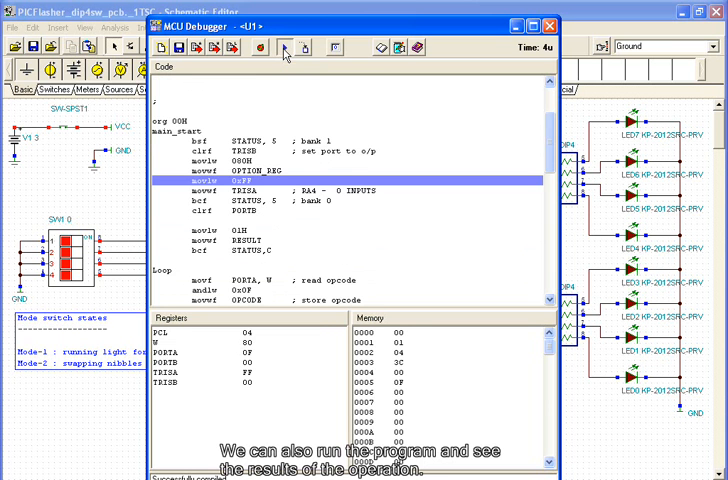
Run the PIC program freely in the MCU Debugger, reaching the delay routine
left_click(284, 47)
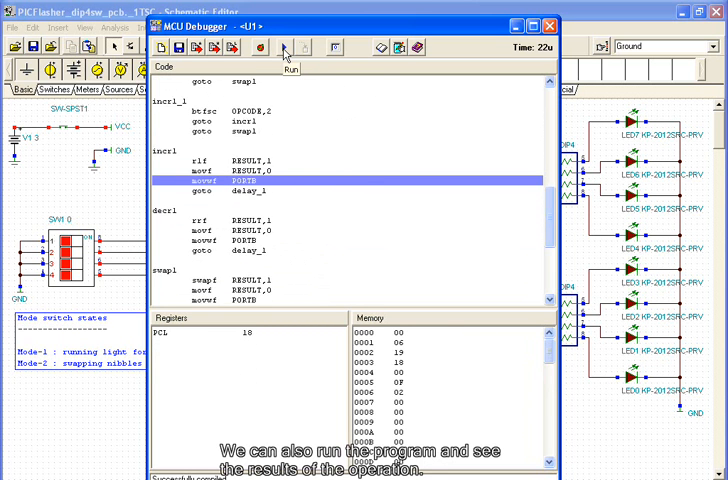
left_click(284, 47)
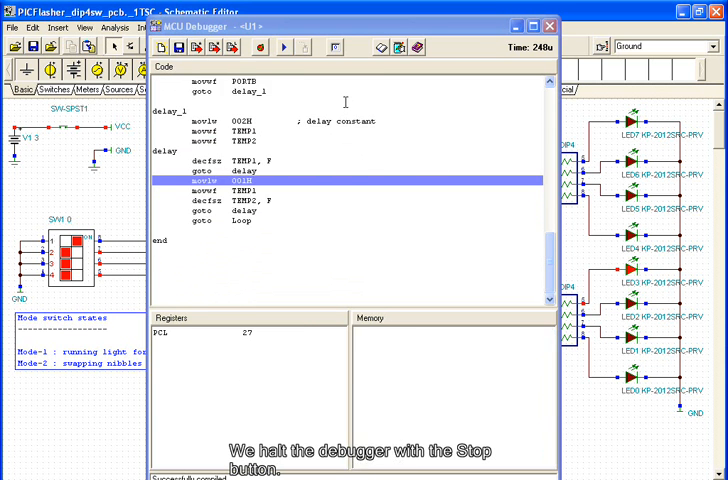
Stop the program at 293u and scroll the Code pane toward incr1
left_click(335, 47)
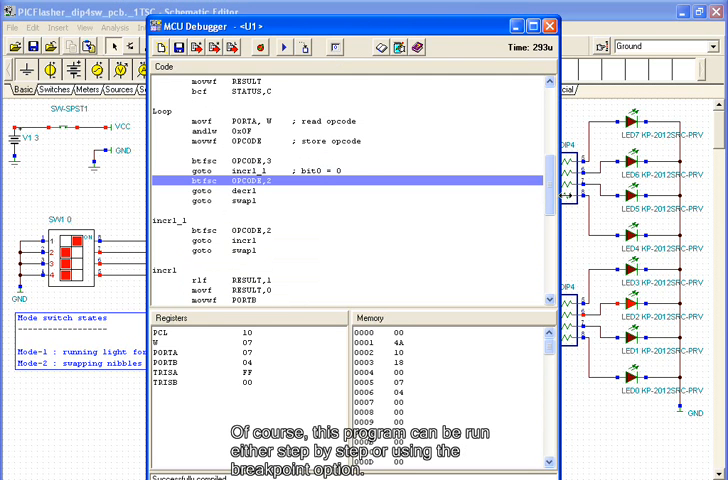
mouse_move(556, 203)
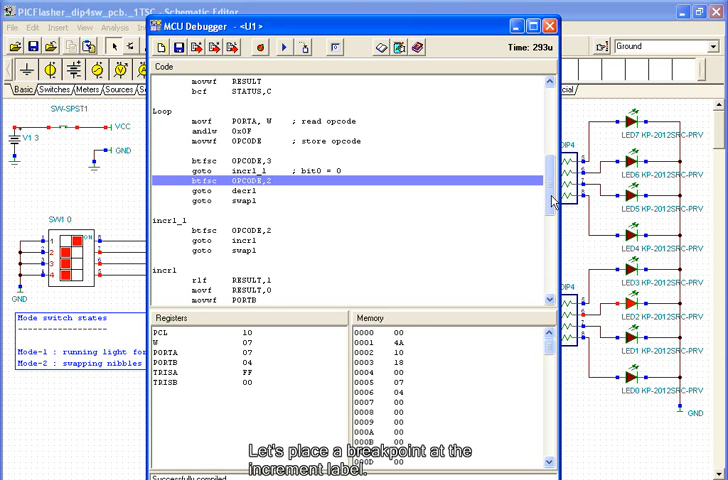
scroll("down", 3)
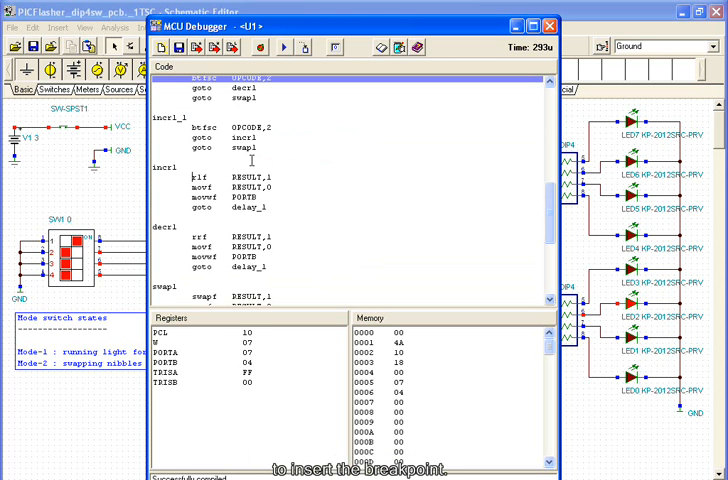
mouse_move(260, 47)
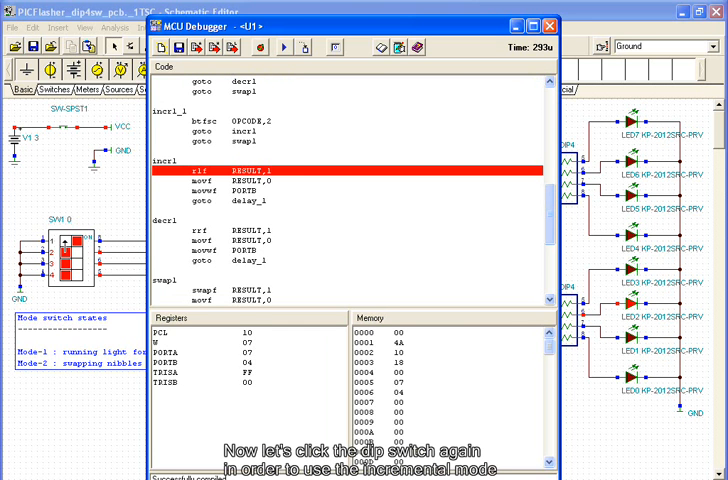
Flip dip switch 1 of SW1 to select incremental mode
left_click(66, 241)
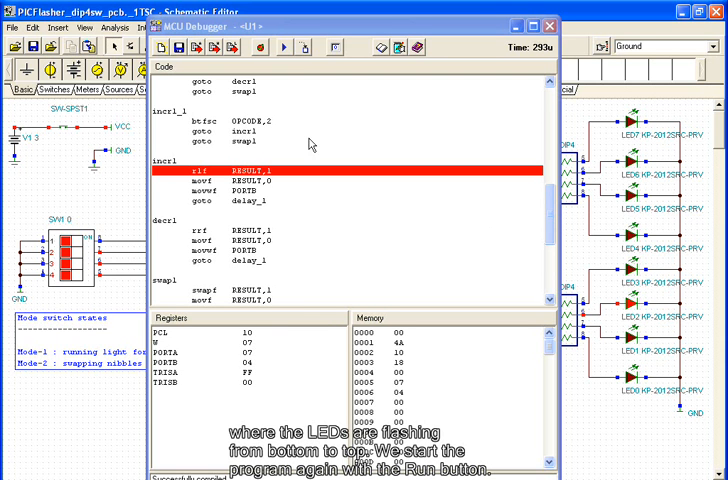
mouse_move(284, 48)
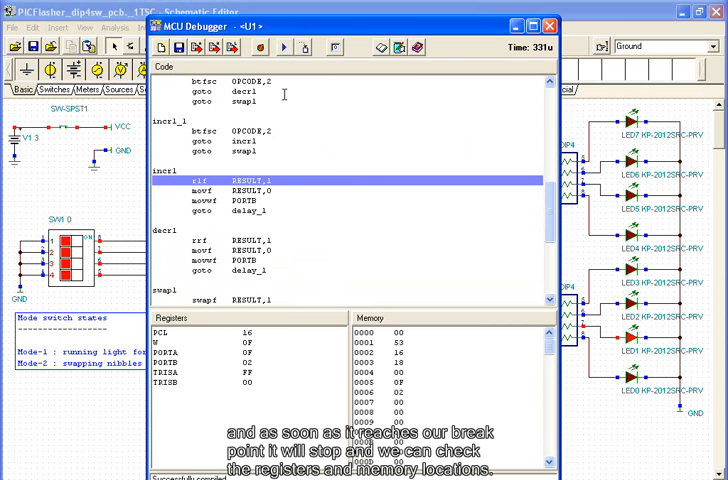
mouse_move(311, 172)
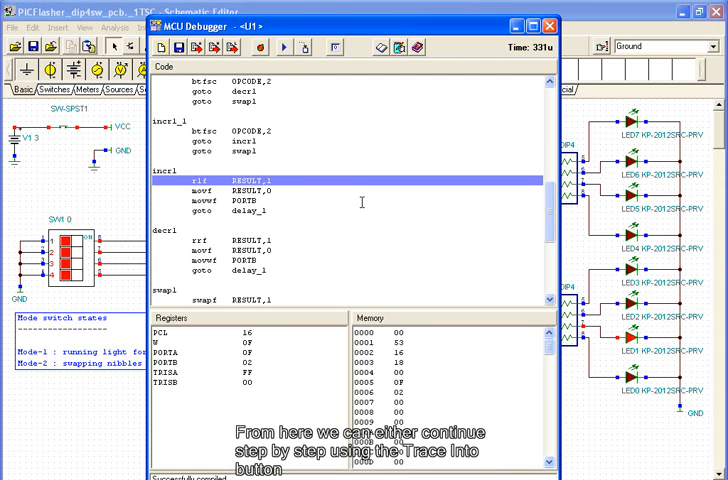
mouse_move(305, 48)
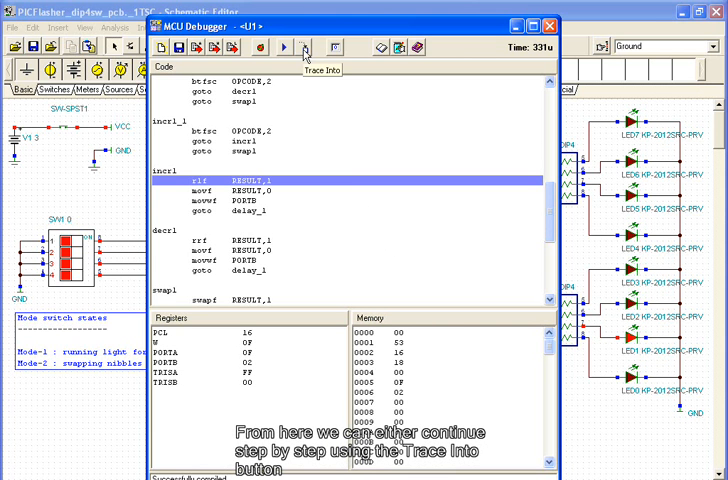
Trace two instructions past incr1, then run until halting at the incr1 breakpoint at 366u
left_click(305, 47)
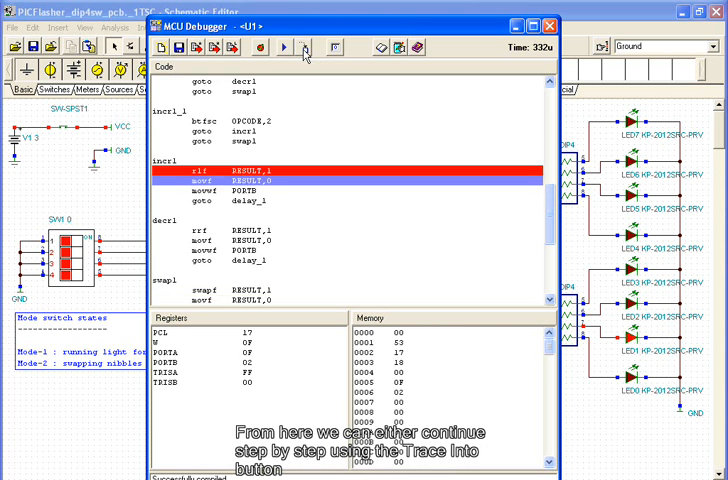
left_click(306, 47)
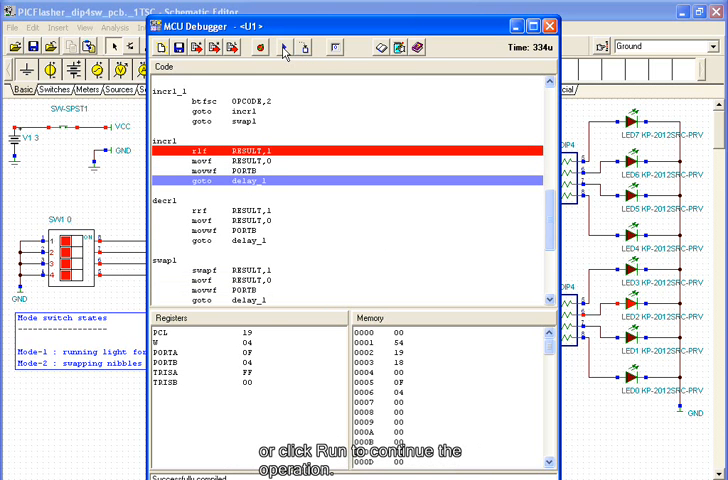
left_click(285, 47)
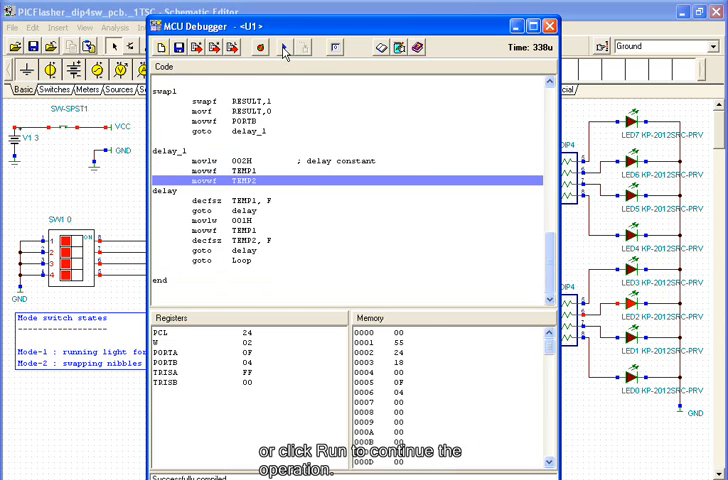
left_click(284, 47)
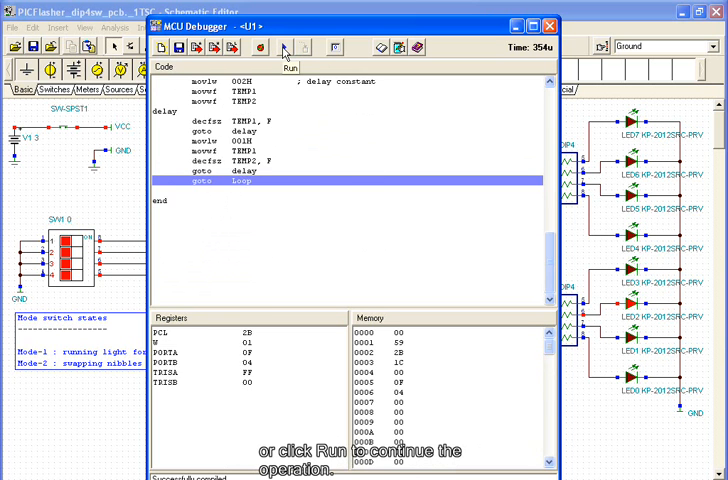
left_click(284, 47)
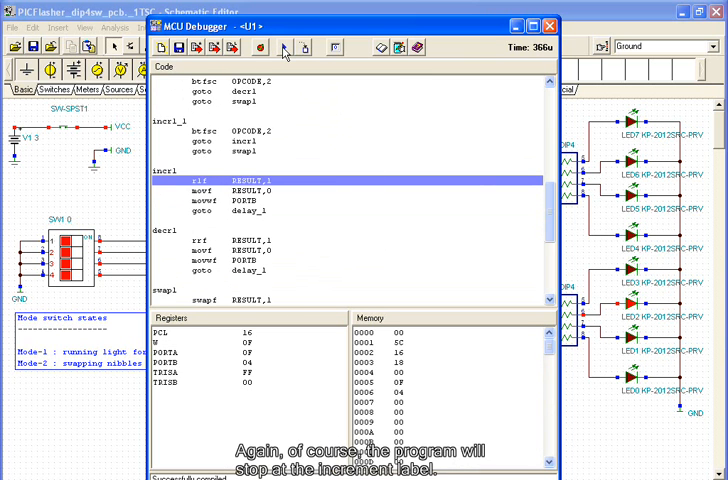
mouse_move(325, 128)
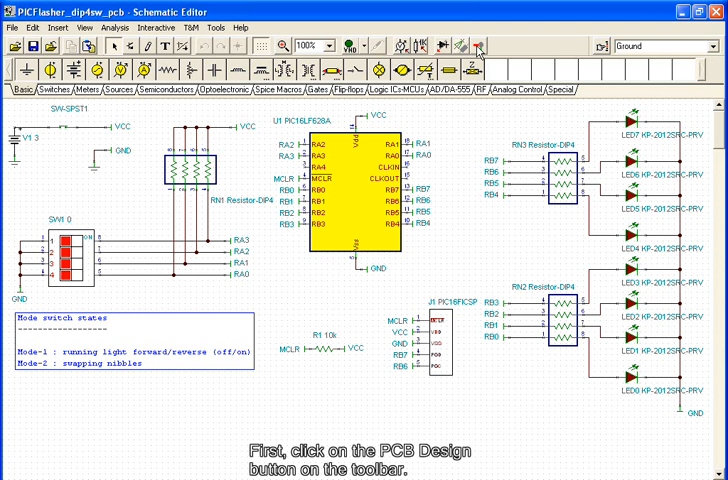
mouse_move(476, 47)
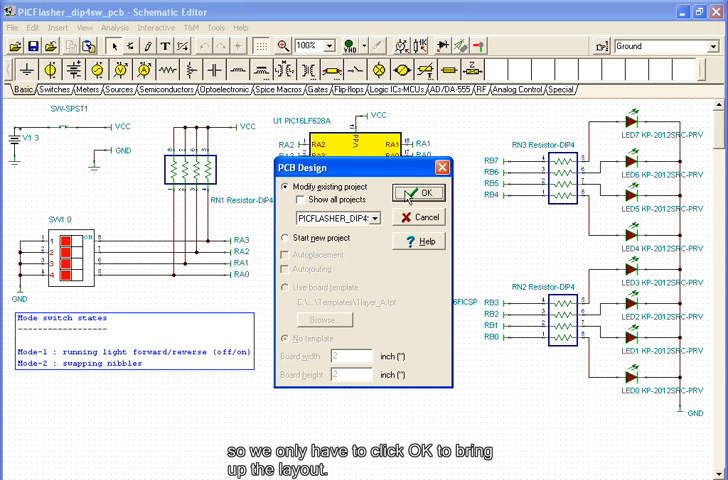
Confirm the PCB Design dialog with Modify existing project for the flasher board
left_click(416, 192)
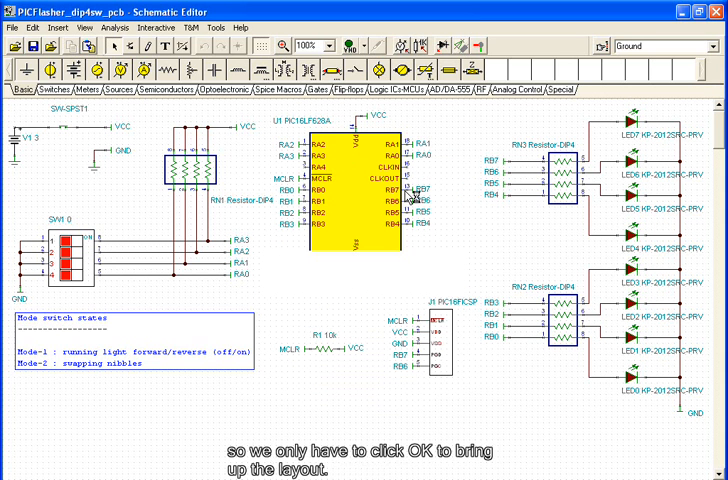
mouse_move(348, 278)
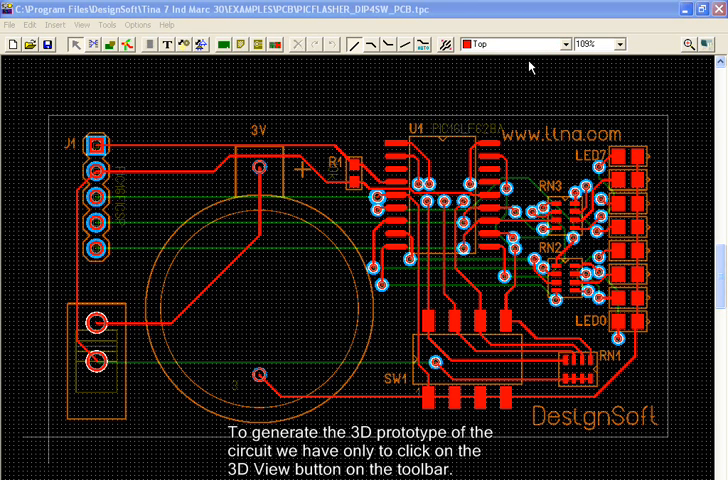
mouse_move(527, 91)
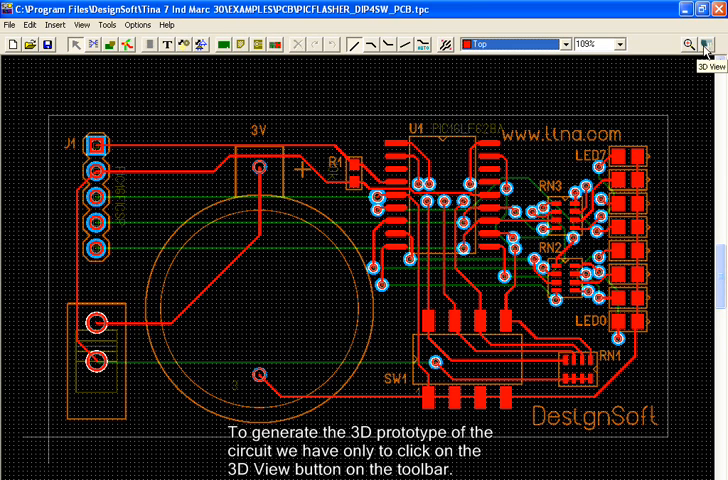
Generate the 3D board prototype and tilt it four times to view the underside wiring
left_click(690, 44)
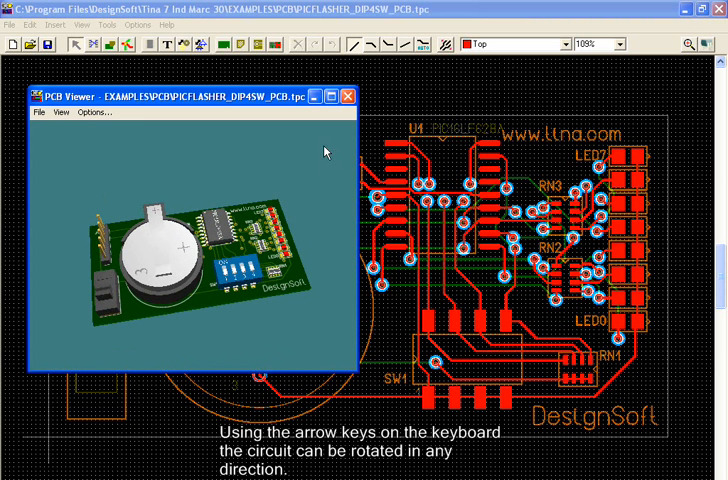
key("Up")
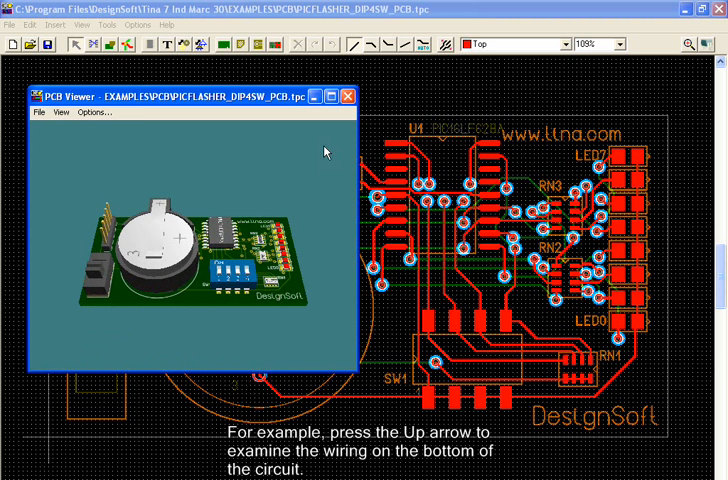
key("Up")
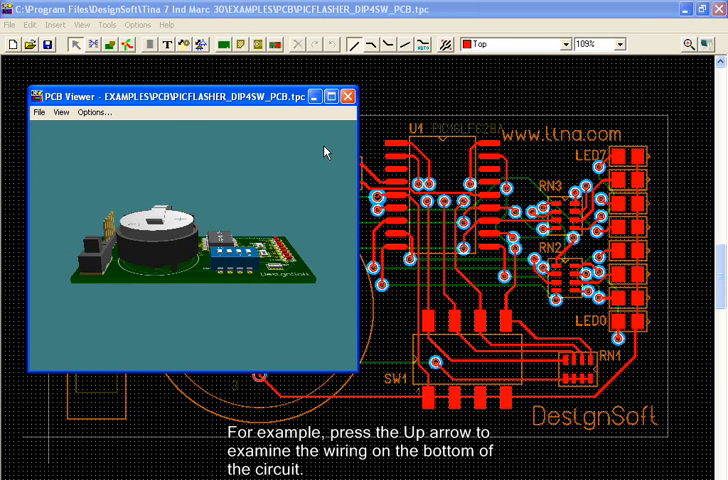
key("Up")
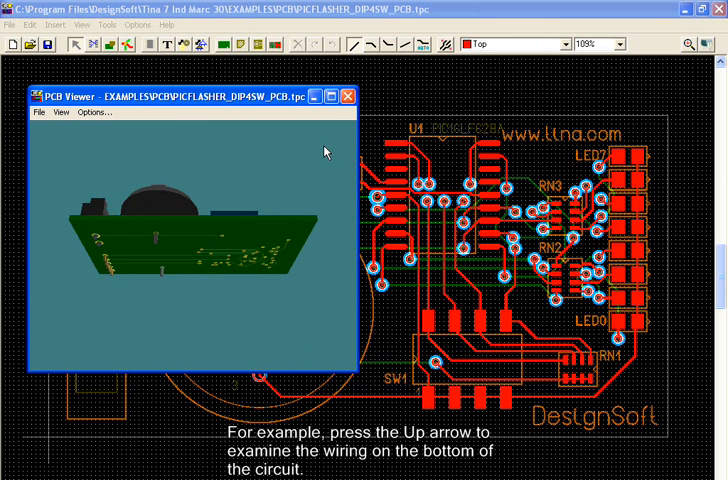
key("Up")
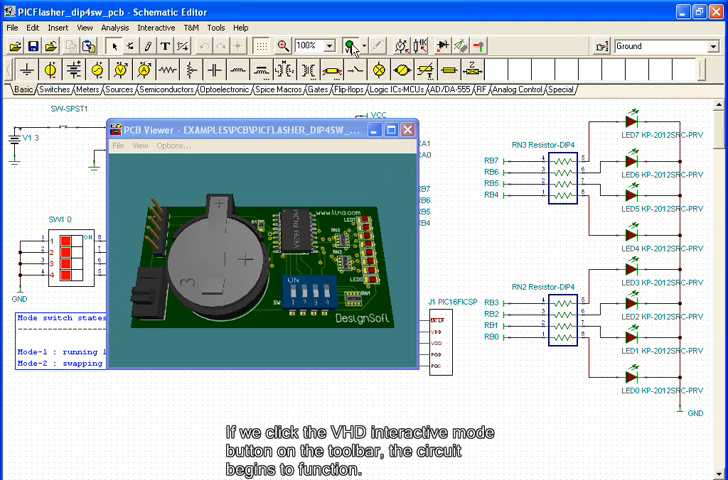
Switch on VHD interactive mode so the LEDs flash on the schematic and 3D board
left_click(352, 46)
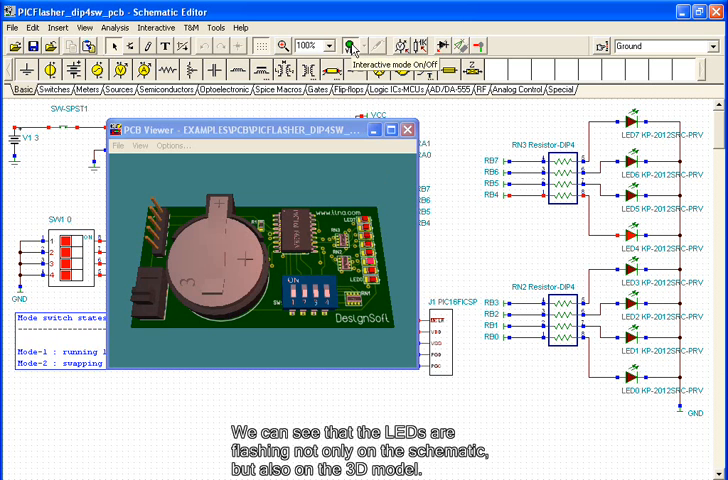